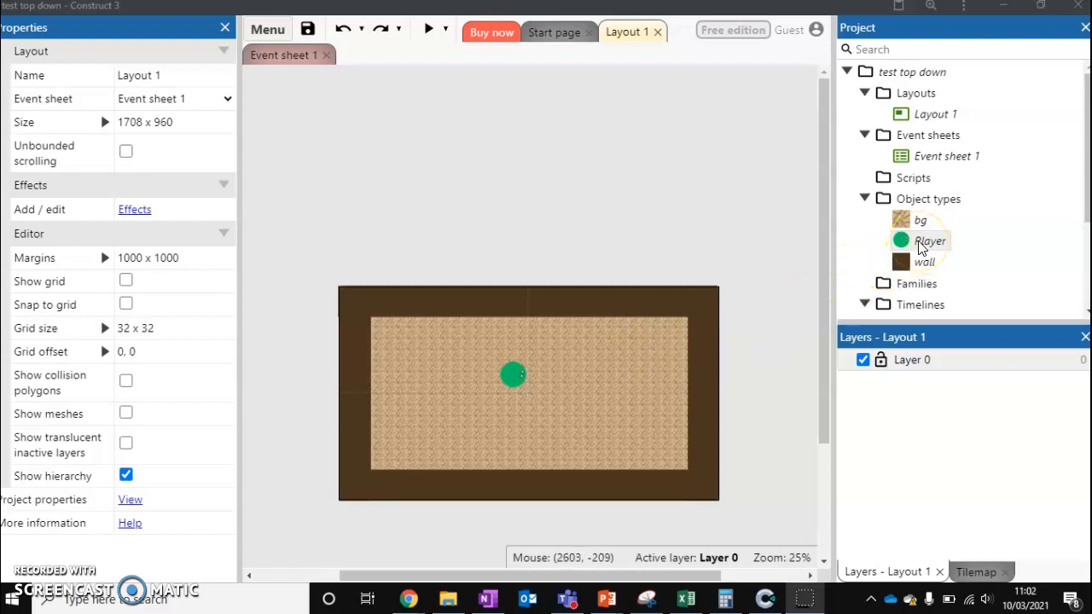
Delete the 8Direction behavior from the Player's behaviors list.
right_click(930, 240)
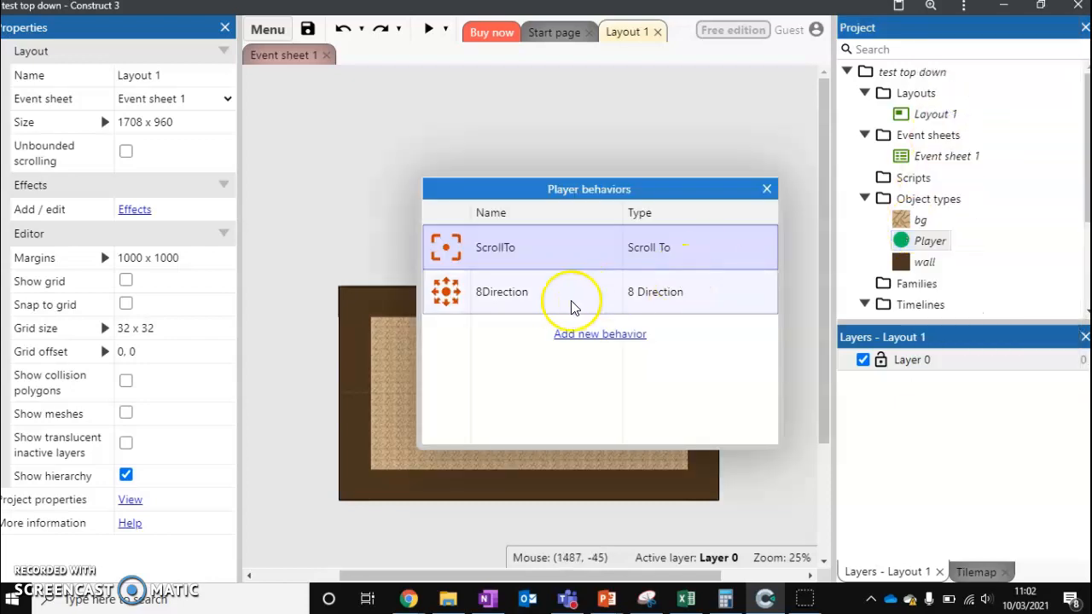
right_click(571, 291)
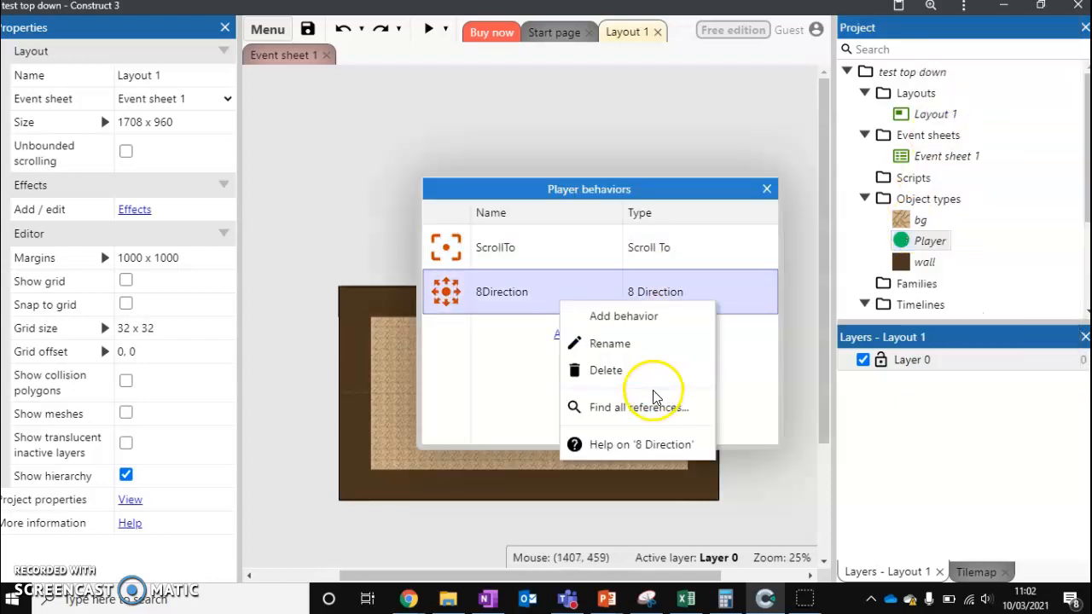
left_click(606, 370)
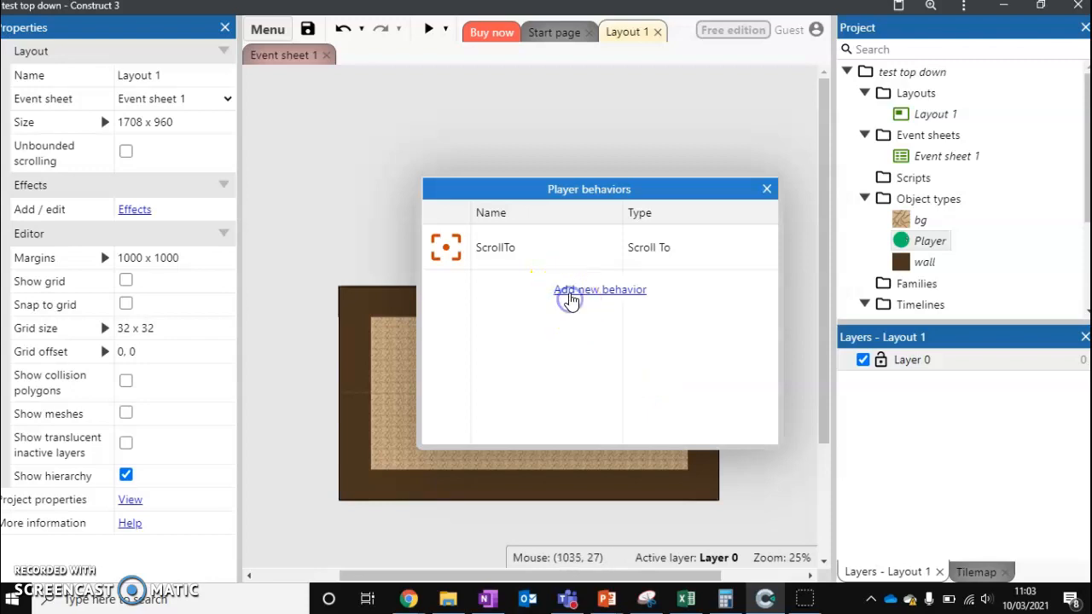
Add the Tile movement behavior to the Player from the Movements category.
left_click(599, 289)
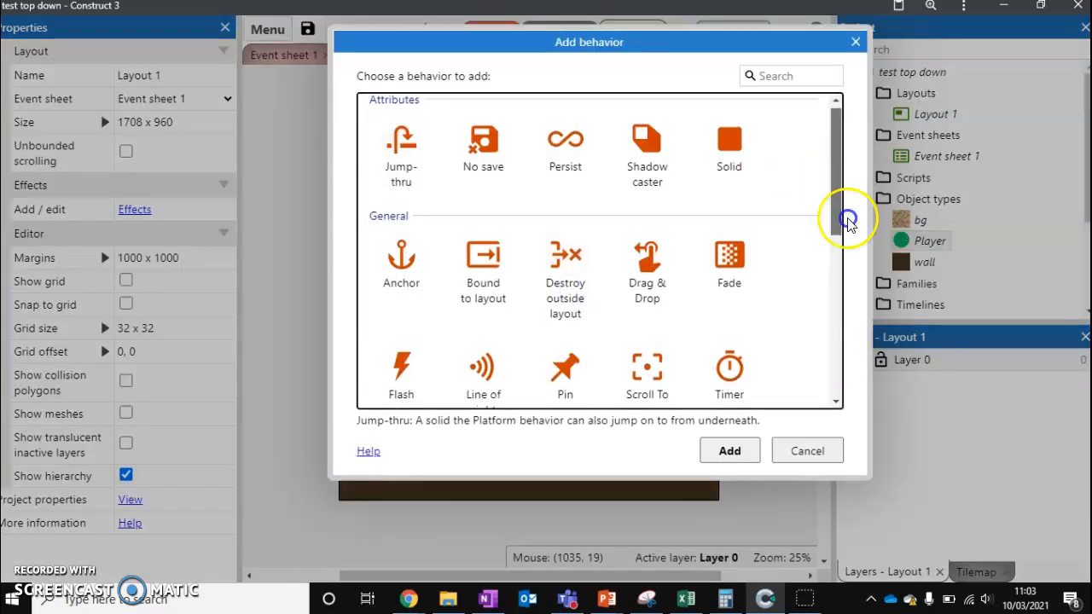
scroll("down", 3)
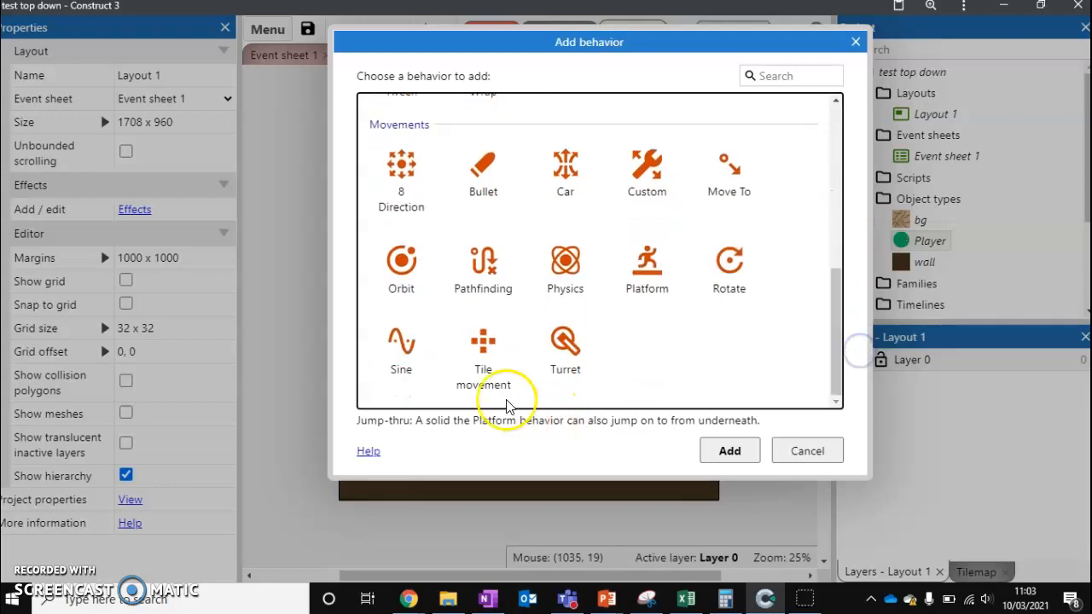
left_click(483, 350)
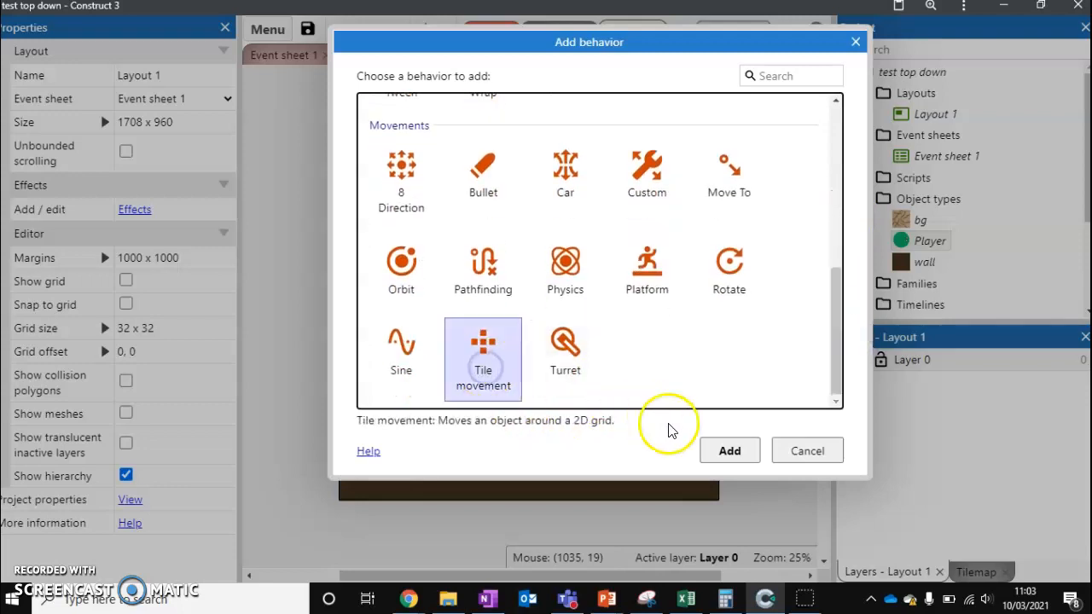
left_click(728, 451)
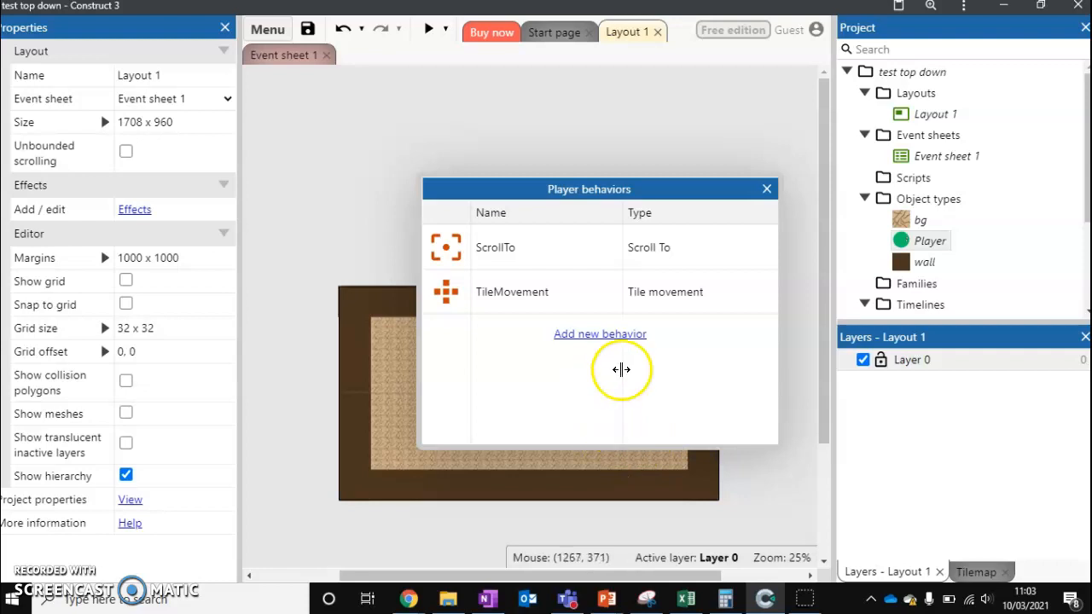
Select the Player and scroll Properties to its TileMovement settings (32×32 grid, speed 100).
left_click(766, 189)
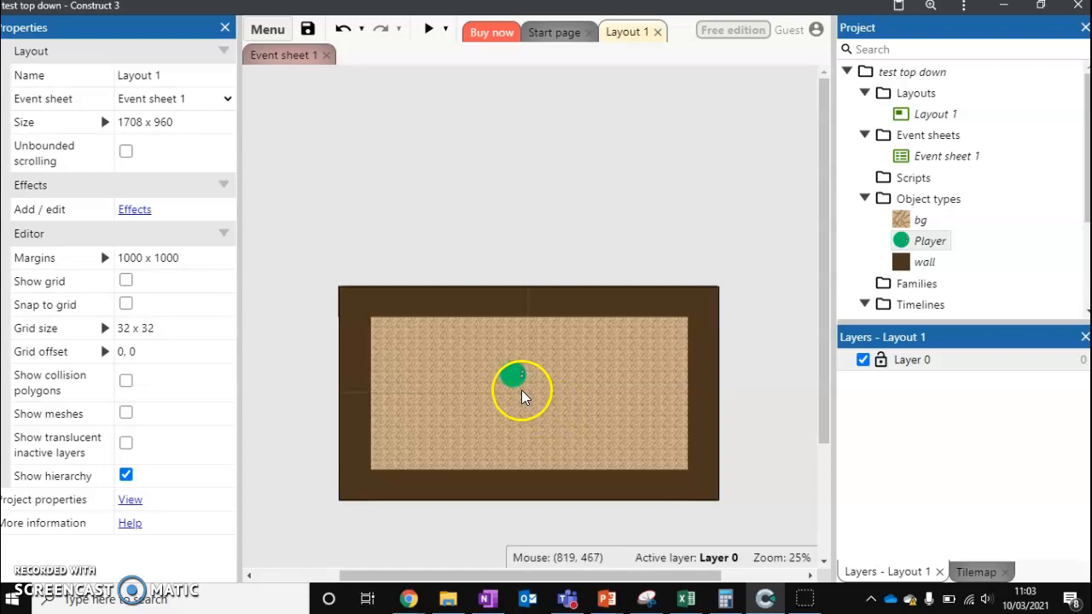
left_click(521, 379)
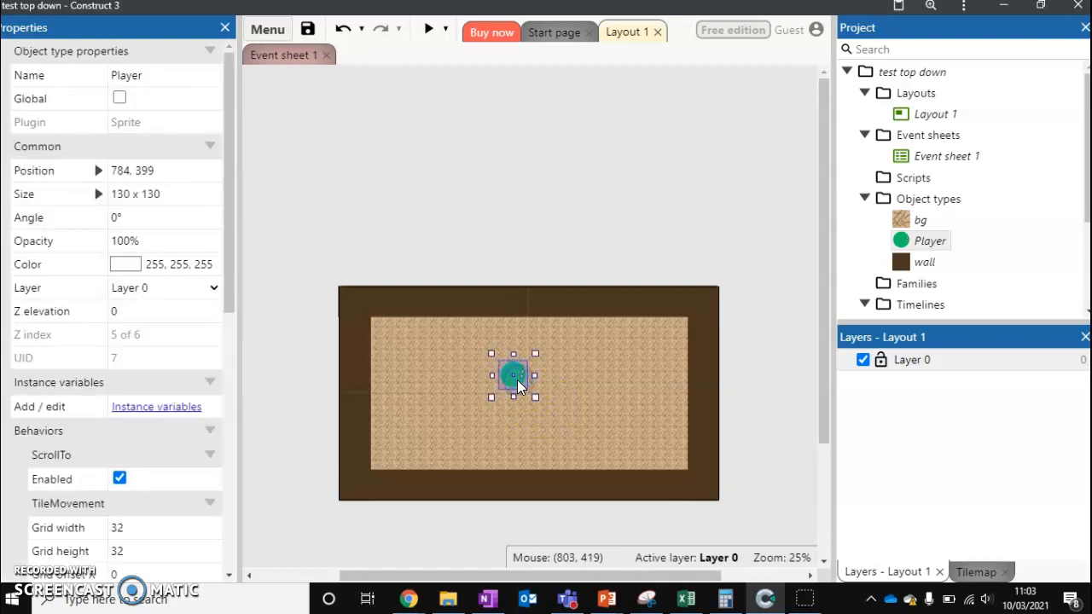
scroll("down", 3)
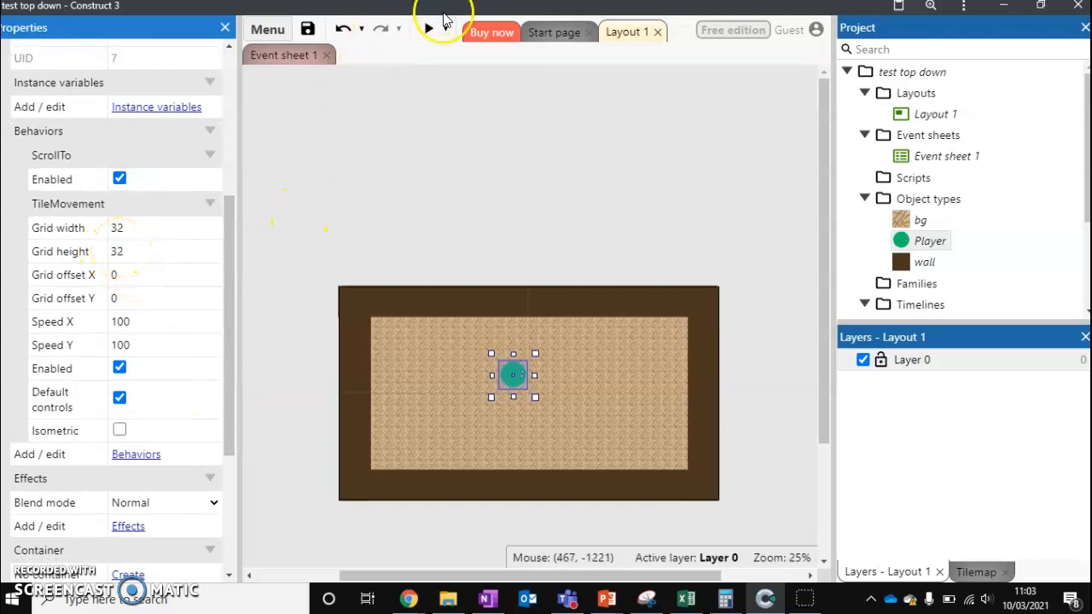
left_click(429, 28)
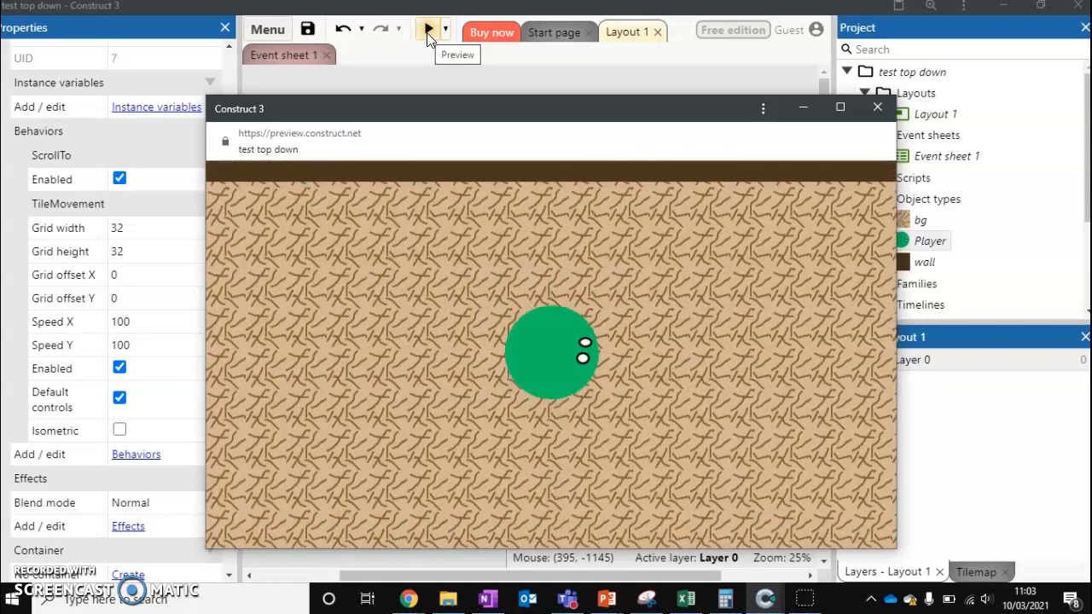
left_click(876, 107)
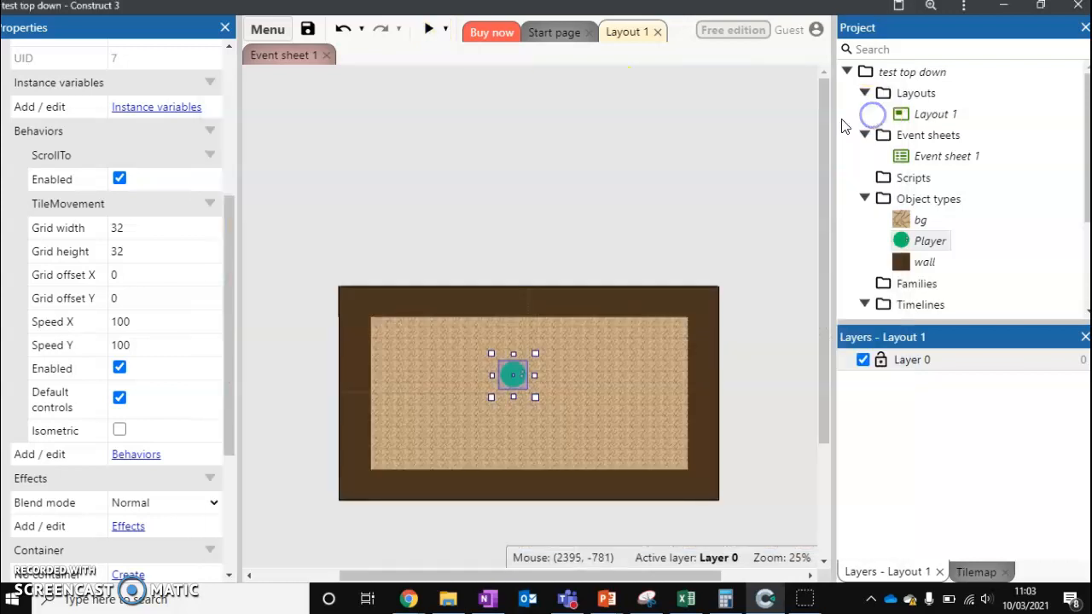
right_click(512, 374)
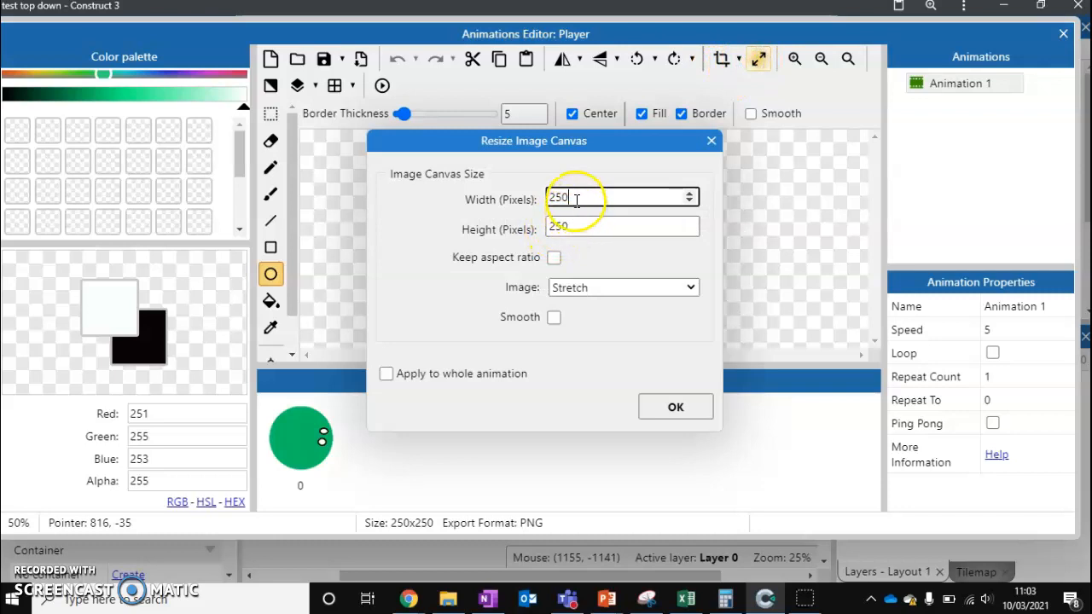
Resize the Player image canvas to 128×128 pixels and close the image editor.
type("1")
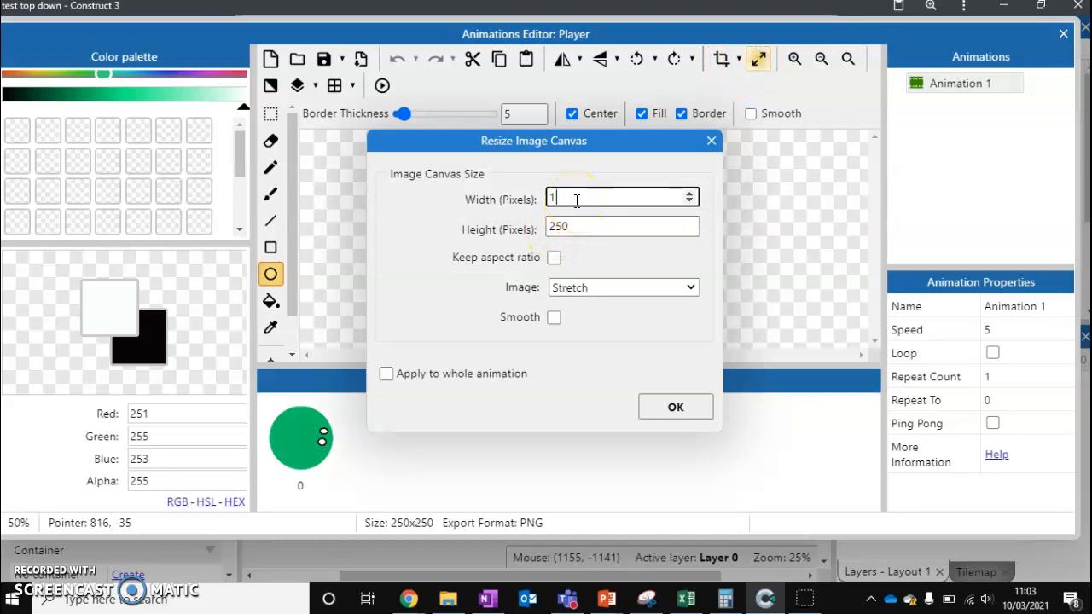
type("28")
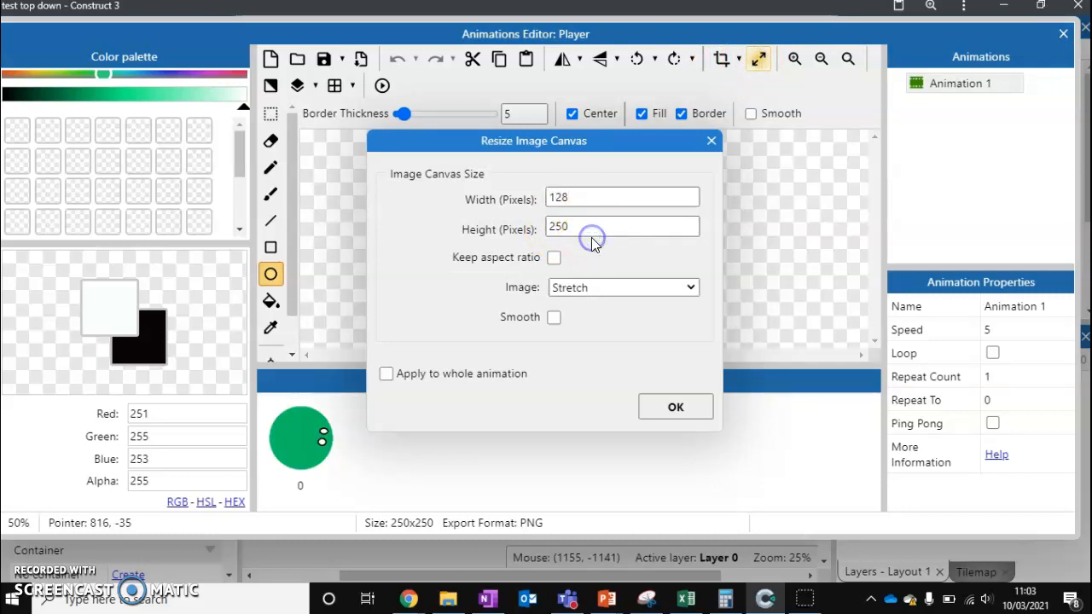
type("128")
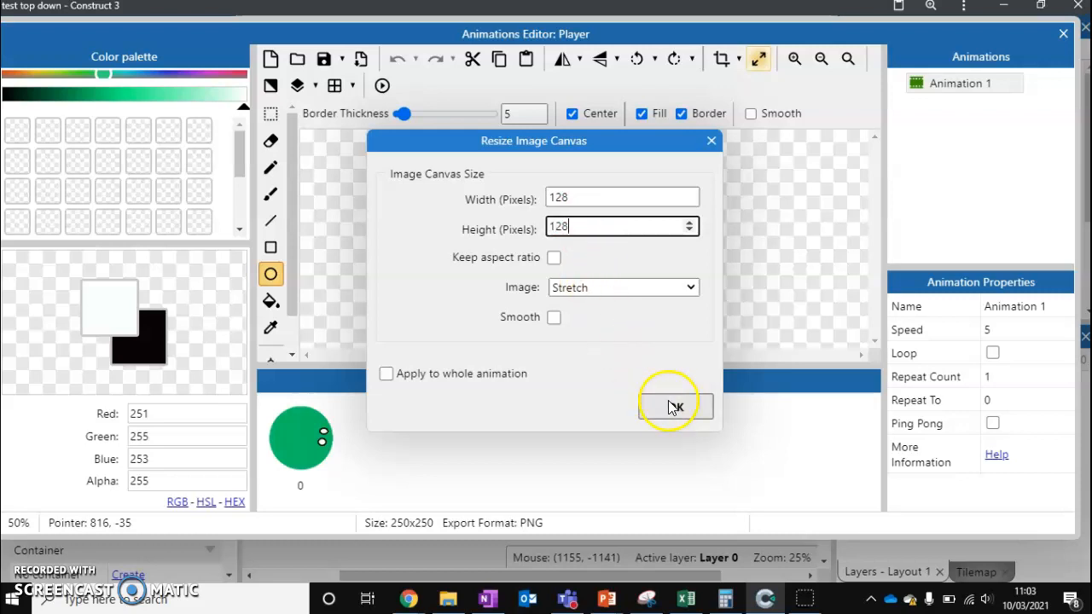
left_click(674, 407)
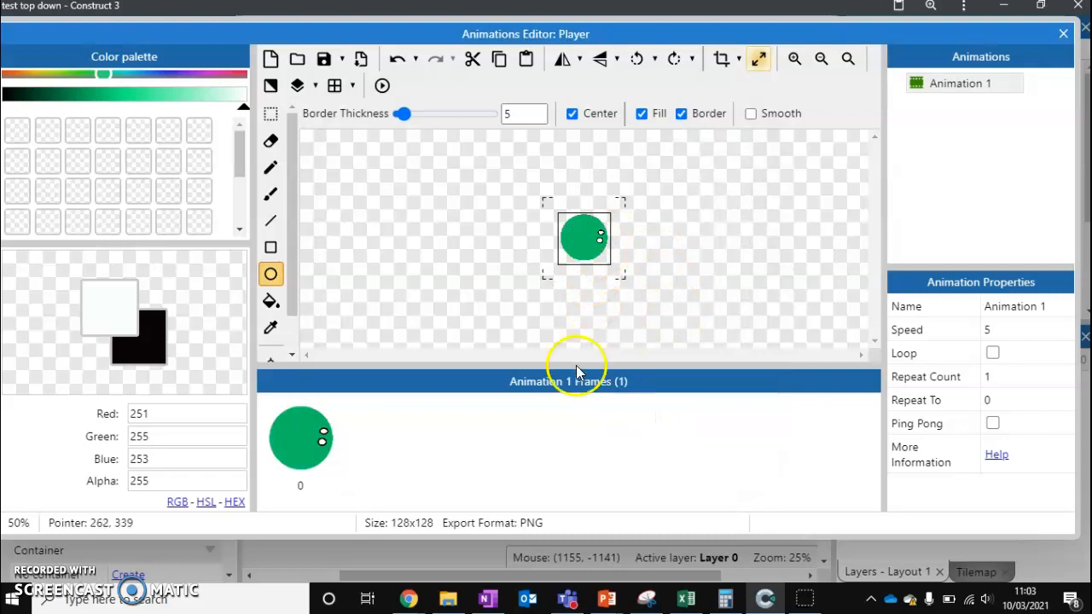
left_click(1063, 33)
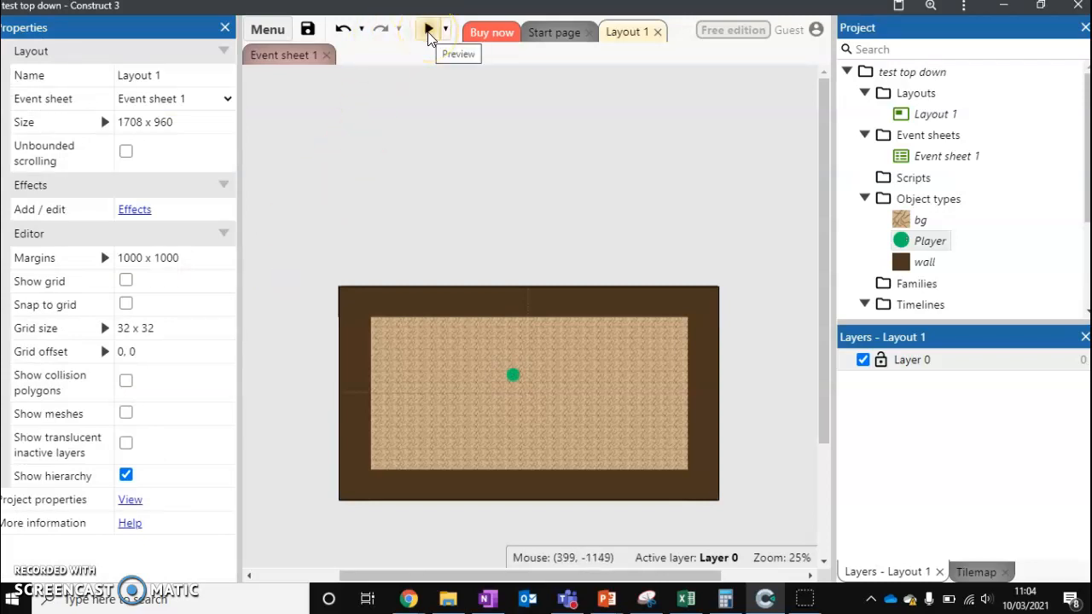
Launch a preview of the game from the main toolbar.
left_click(434, 30)
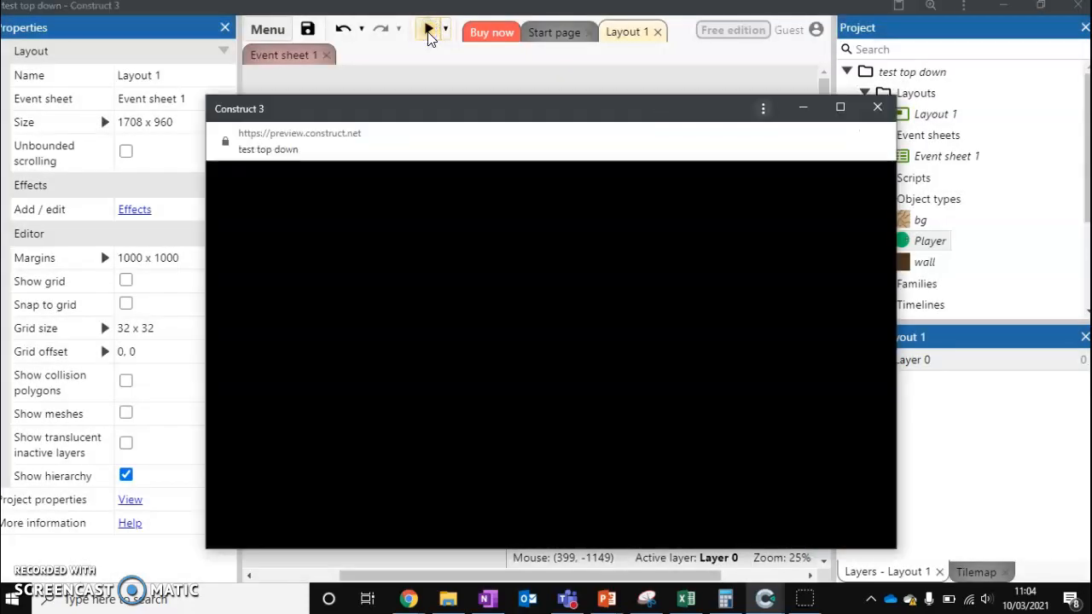